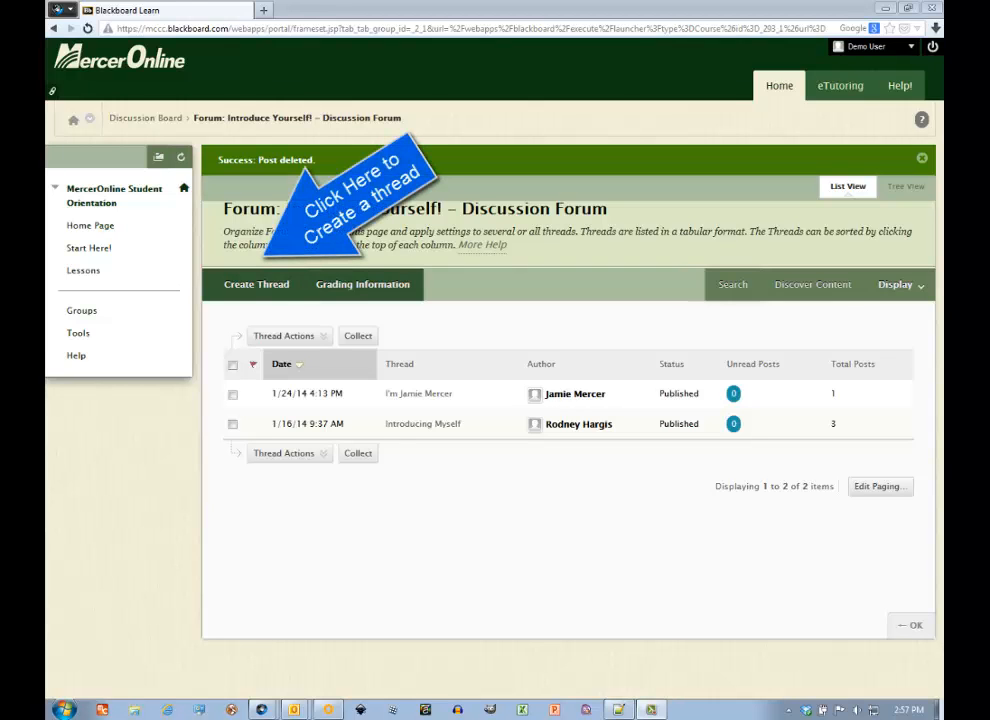
Start a new thread from the Introduce Yourself! forum's action bar.
{"action": "left_click", "coordinate": [256, 284]}
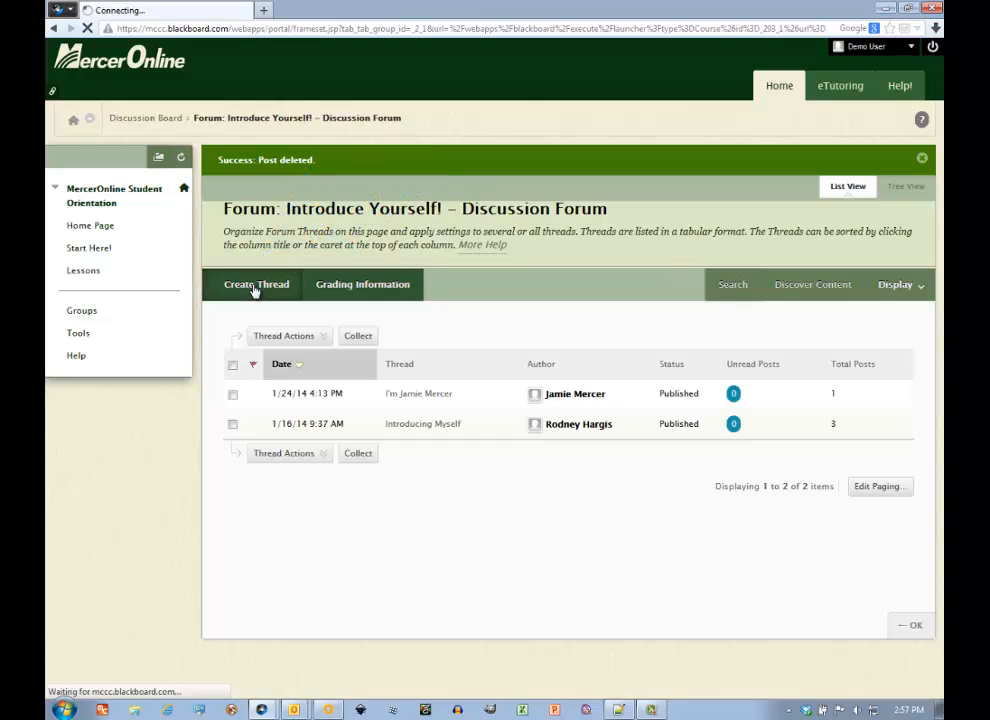
Fill the thread subject with the suggestion 'My response to something or other'.
{"action": "left_click", "coordinate": [255, 284]}
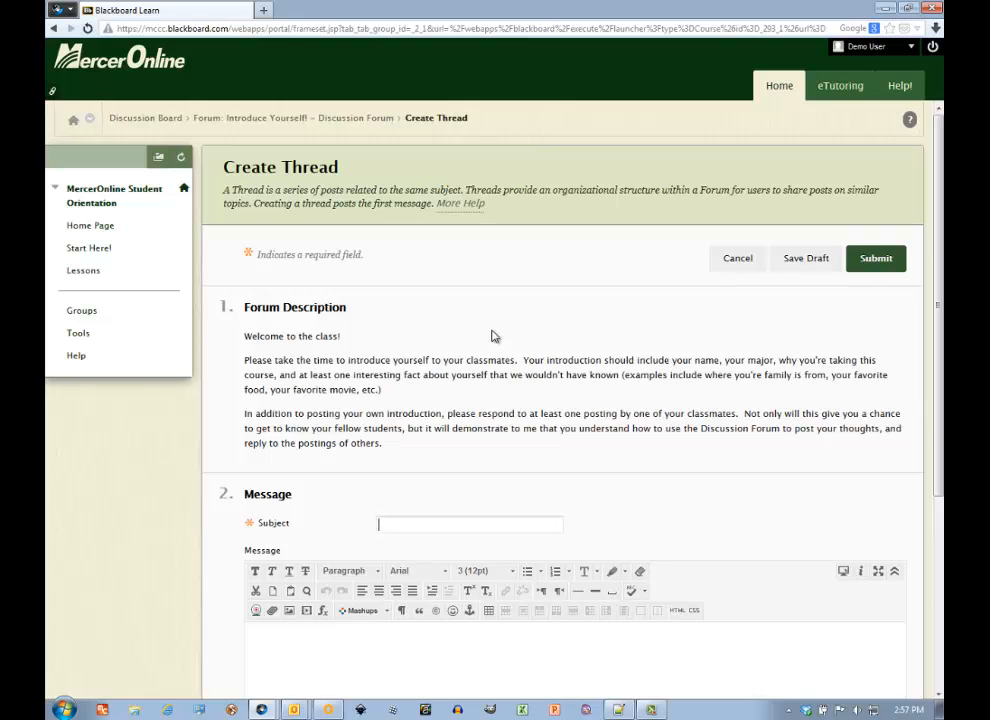
{"action": "mouse_move", "coordinate": [418, 495]}
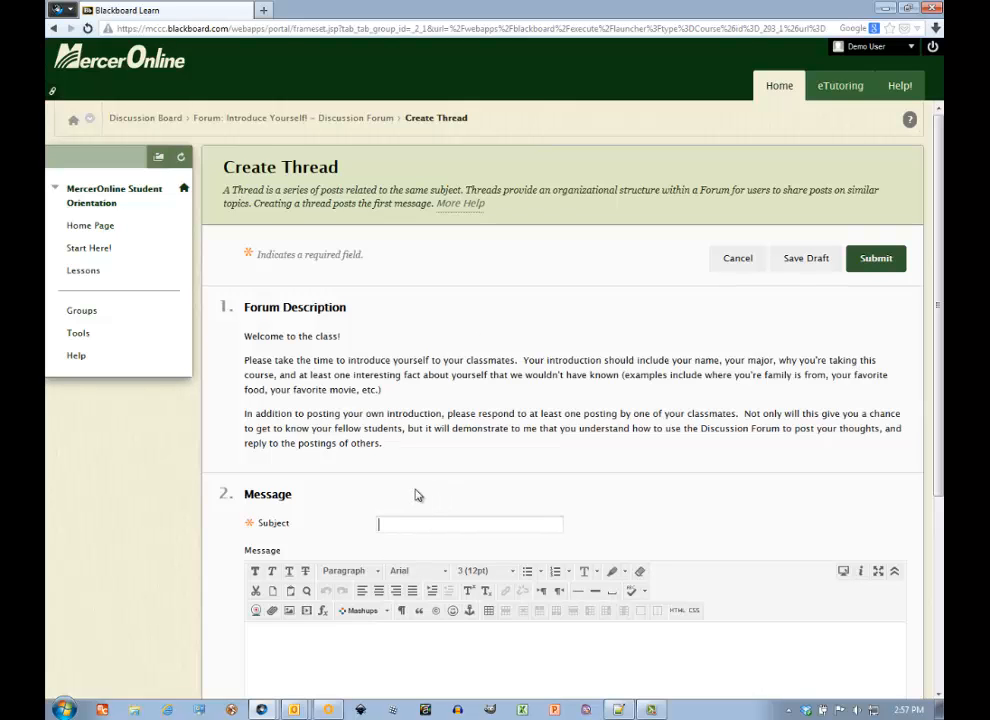
{"action": "scroll", "scroll_direction": "down", "scroll_amount": 3}
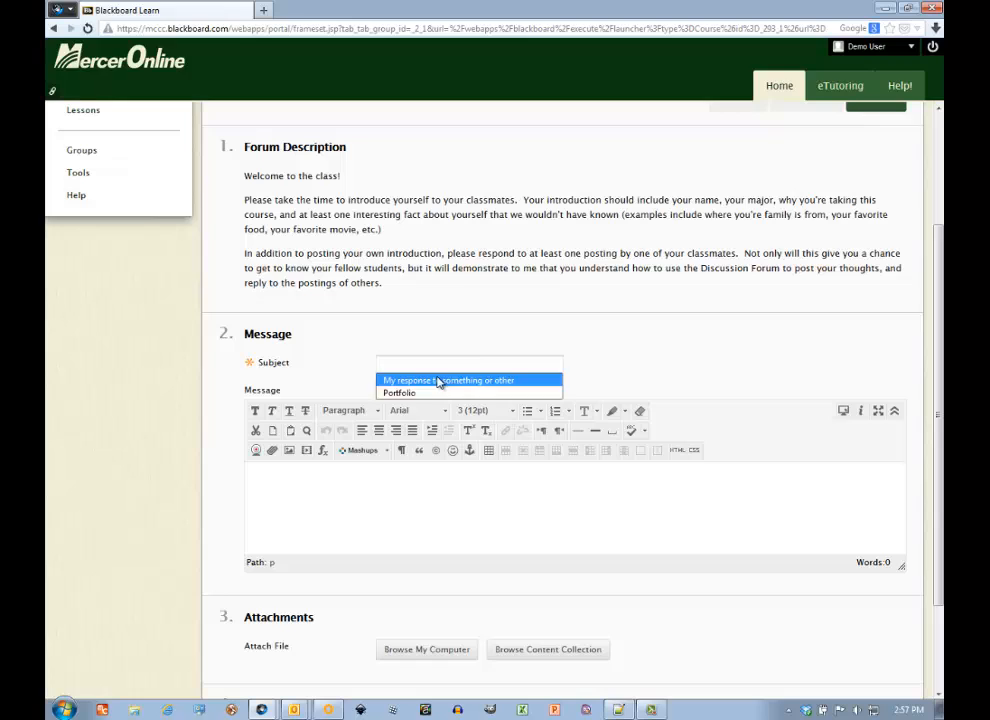
{"action": "left_click", "coordinate": [448, 380]}
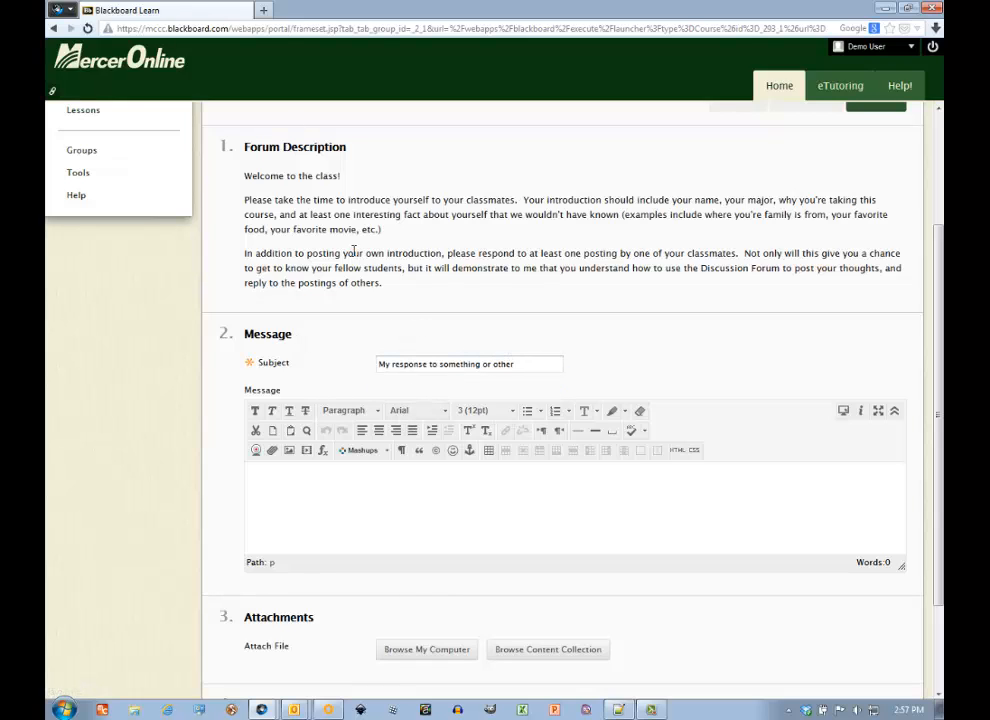
{"action": "mouse_move", "coordinate": [351, 551]}
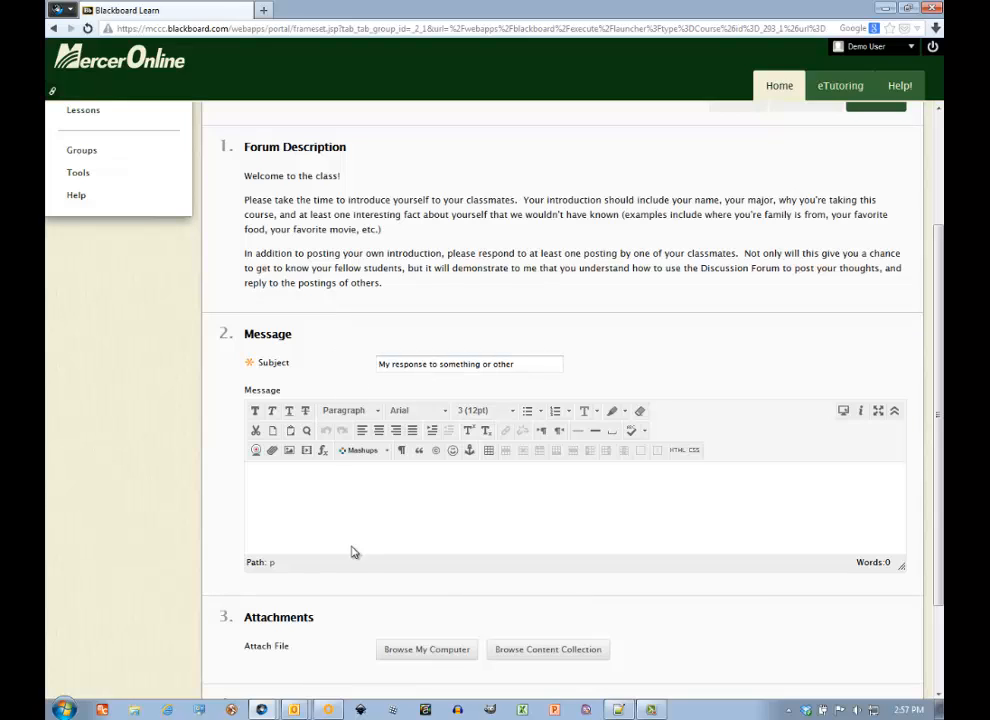
{"action": "mouse_move", "coordinate": [366, 489]}
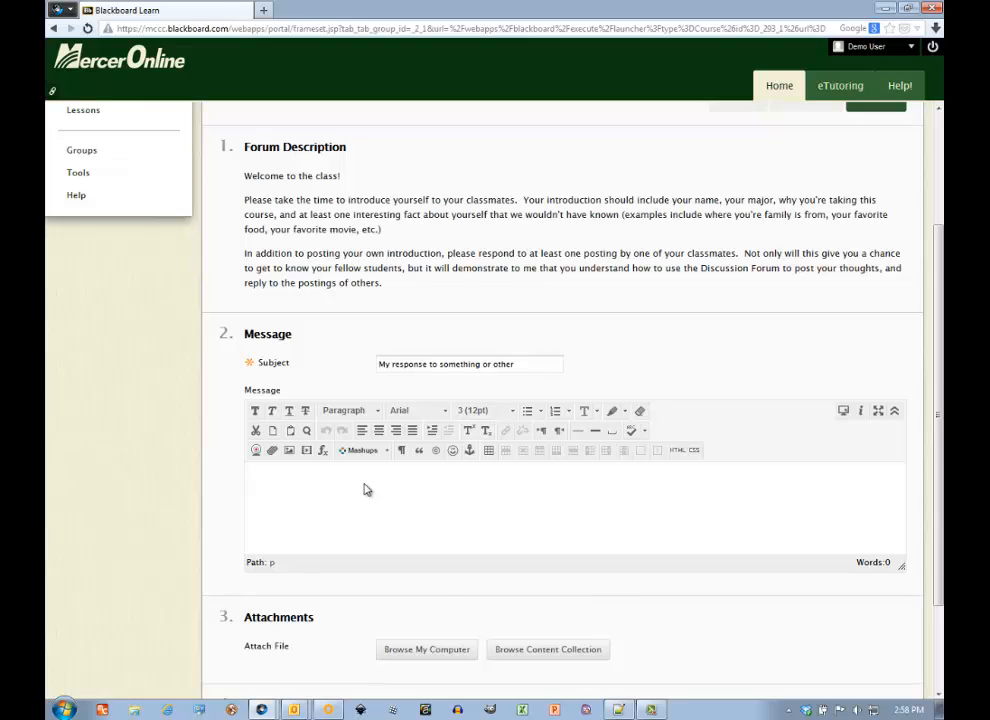
Type "they're objects r kewl." as the message's first line.
{"action": "left_click", "coordinate": [363, 480]}
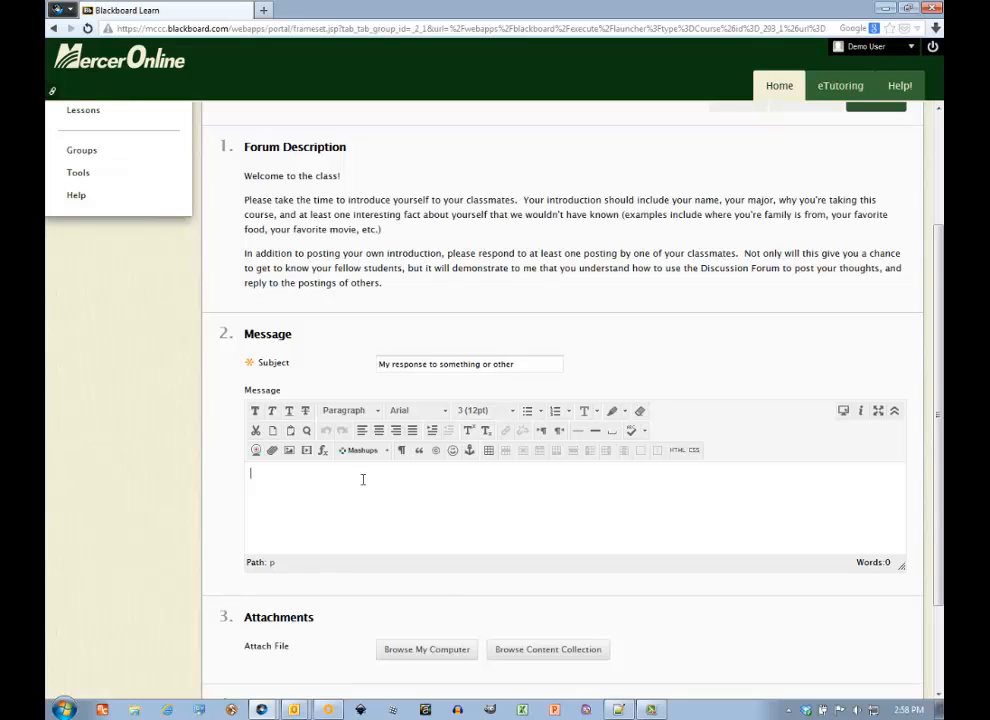
{"action": "mouse_move", "coordinate": [369, 492]}
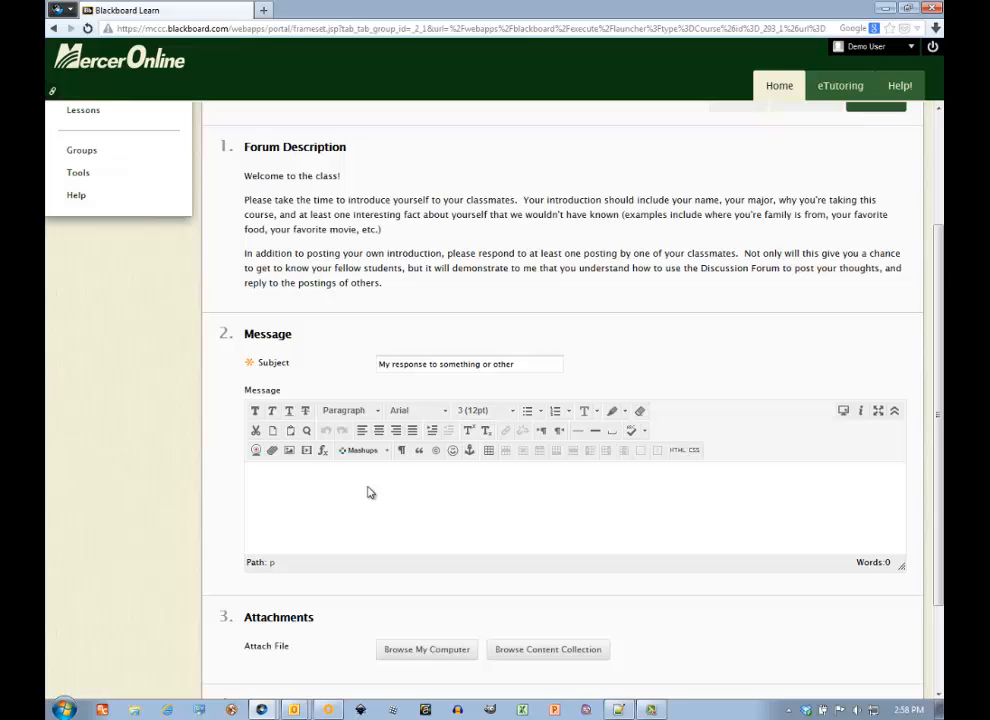
{"action": "type", "text": "they"}
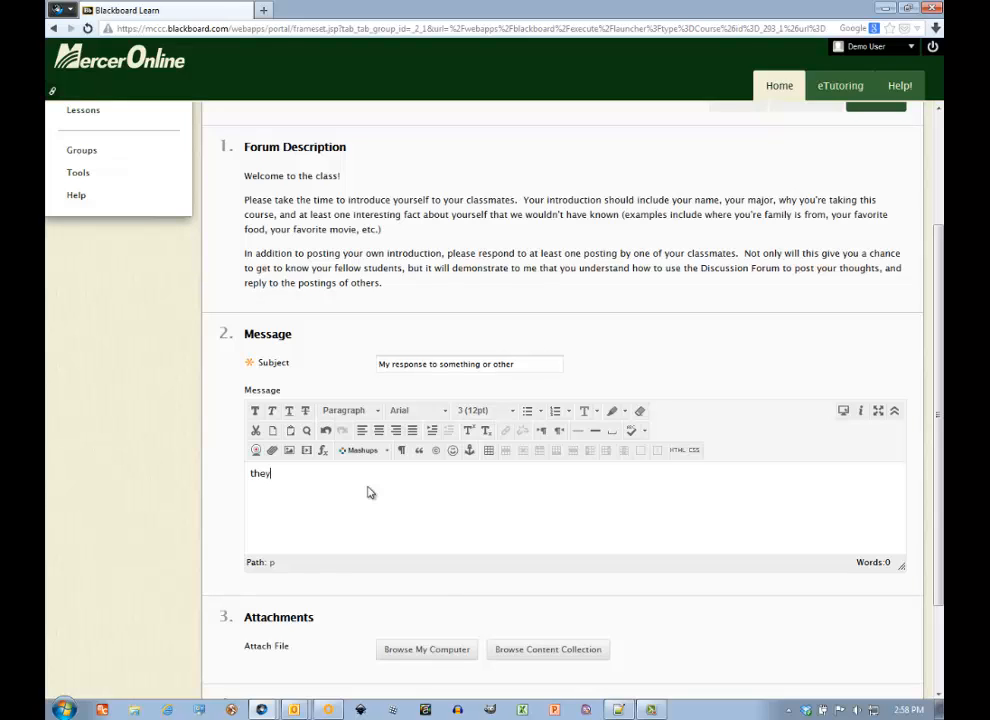
{"action": "type", "text": "'re"}
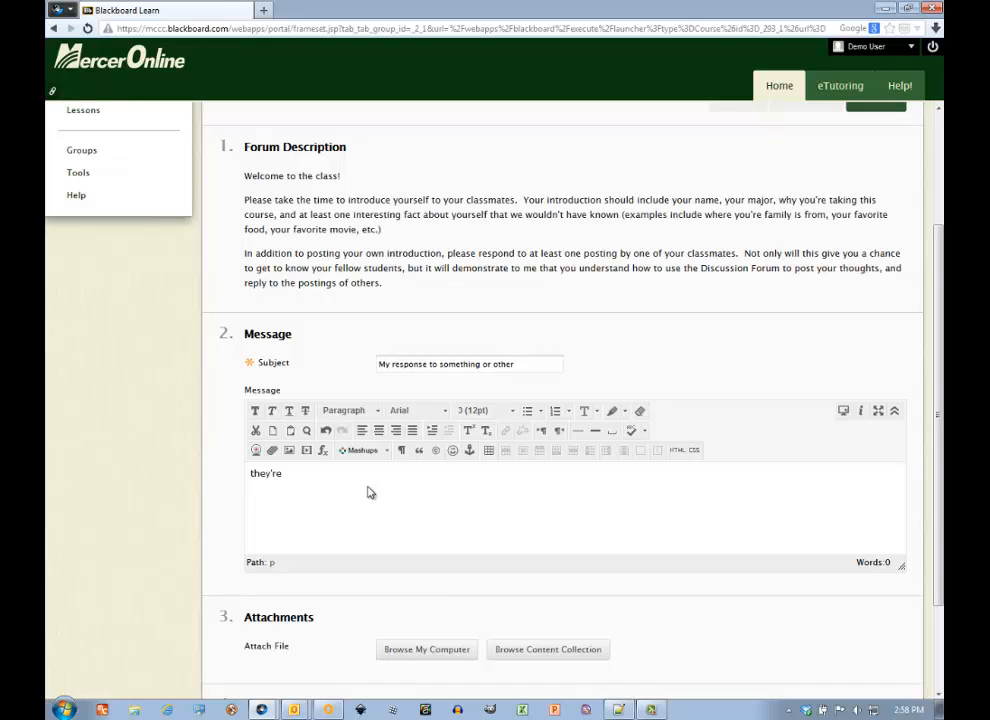
{"action": "type", "text": "objects"}
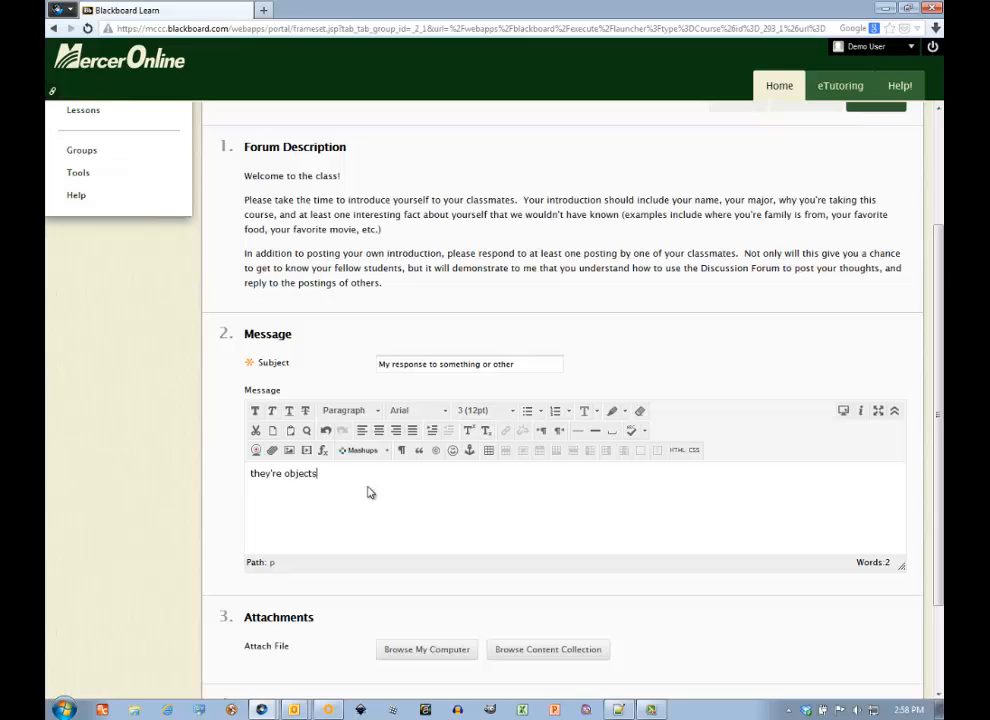
{"action": "type", "text": "r"}
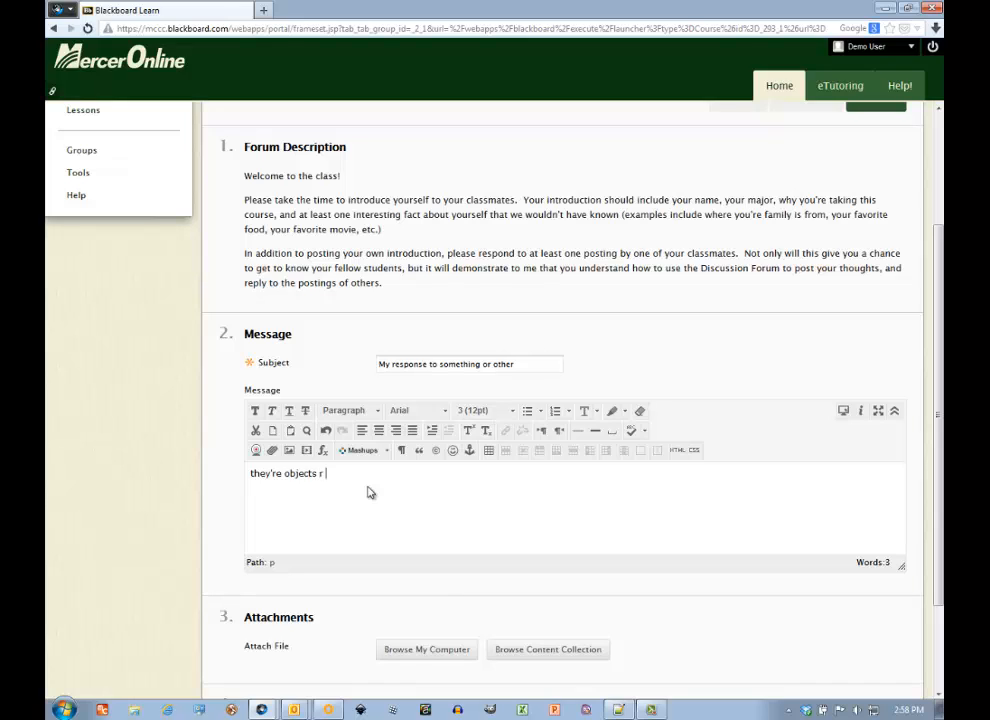
{"action": "type", "text": "kewl."}
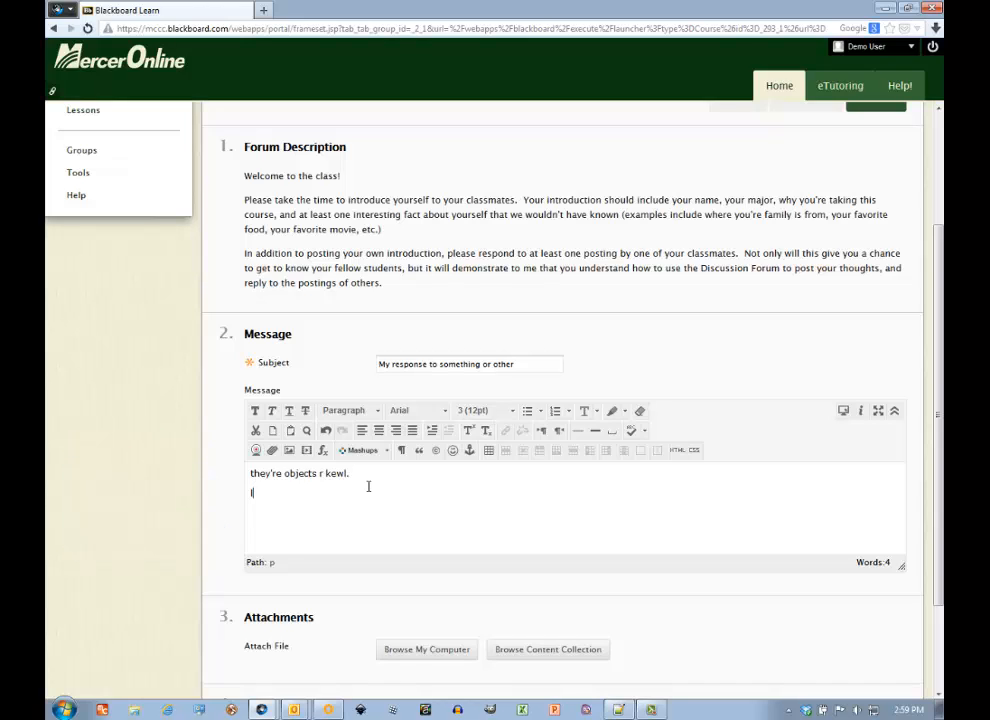
Add the lines 'lol, wth, rofl' and ':D ;) :P' to the message.
{"action": "type", "text": "lol,"}
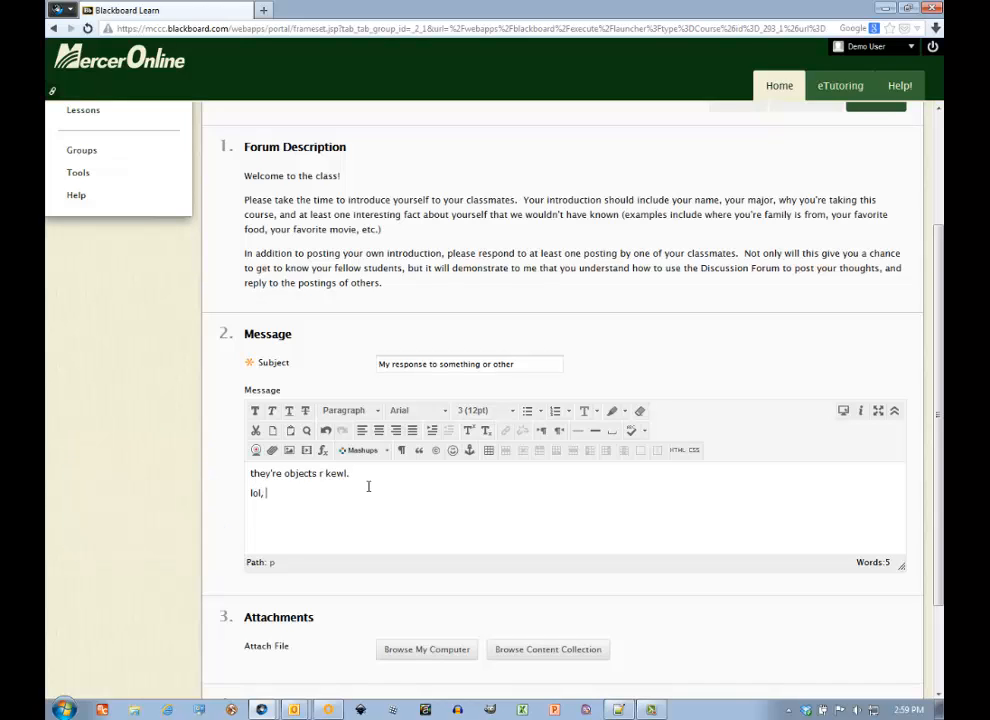
{"action": "type", "text": "wth"}
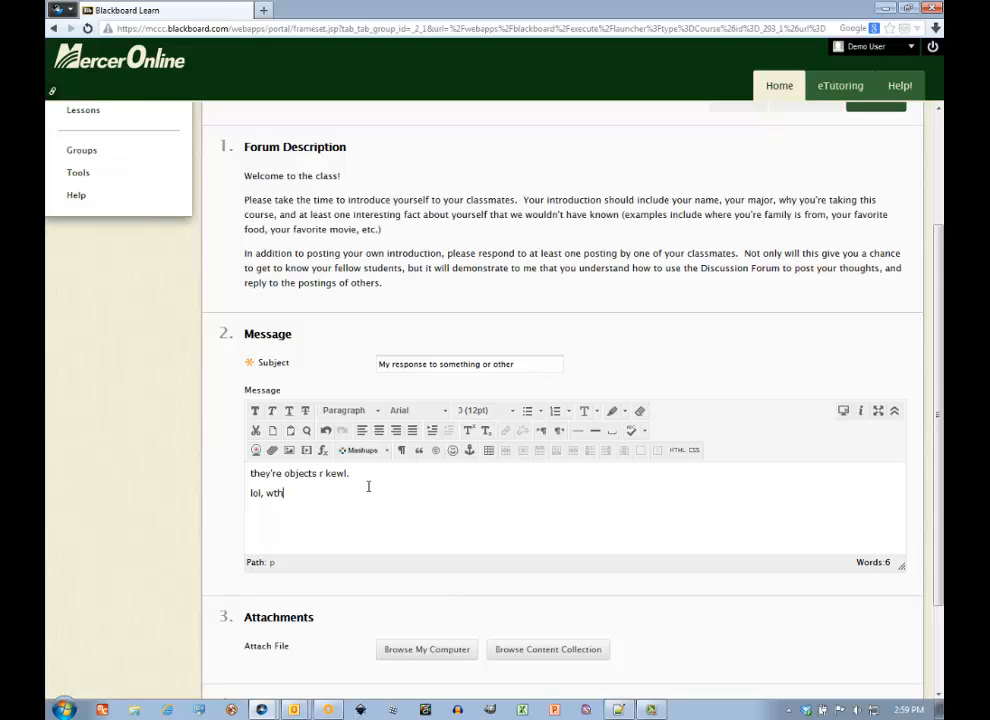
{"action": "type", "text": ", rofl"}
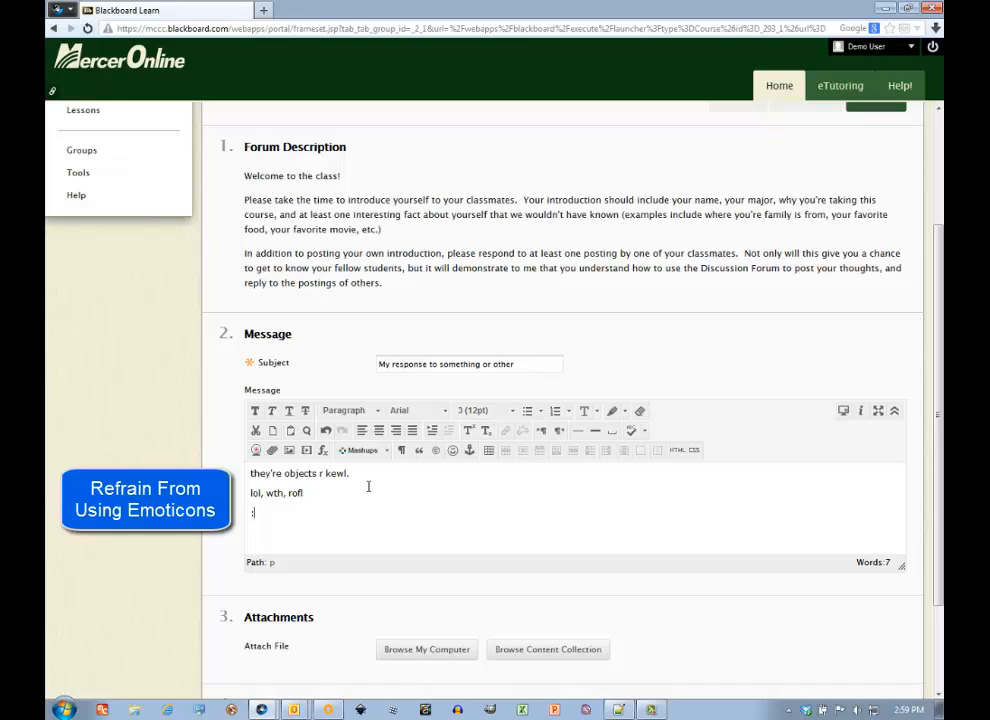
{"action": "type", "text": "D"}
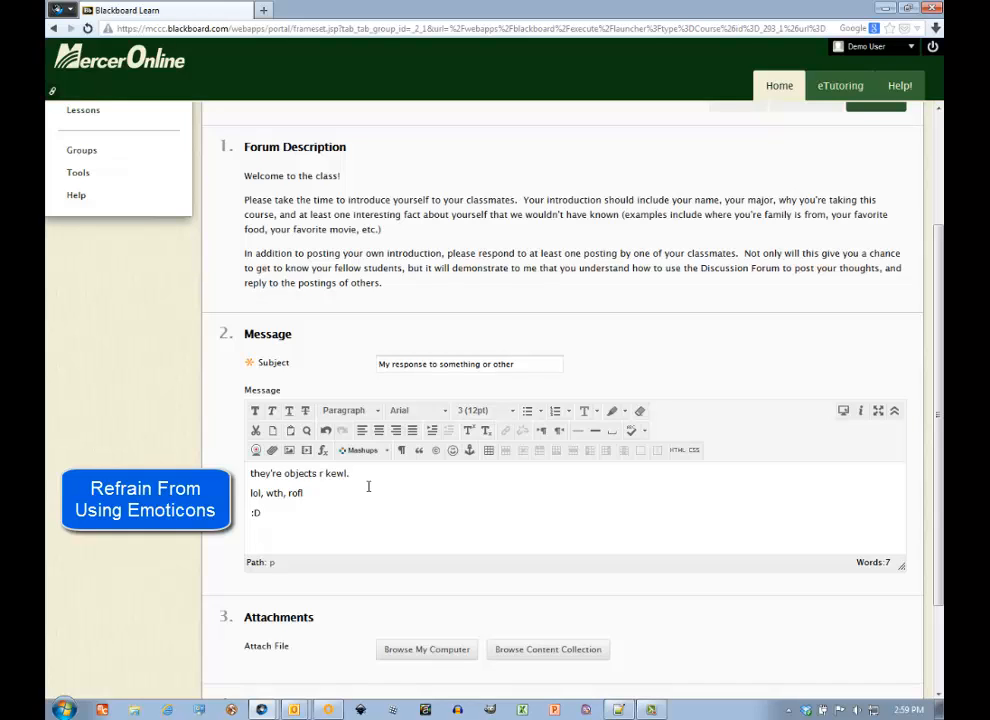
{"action": "type", "text": ";)"}
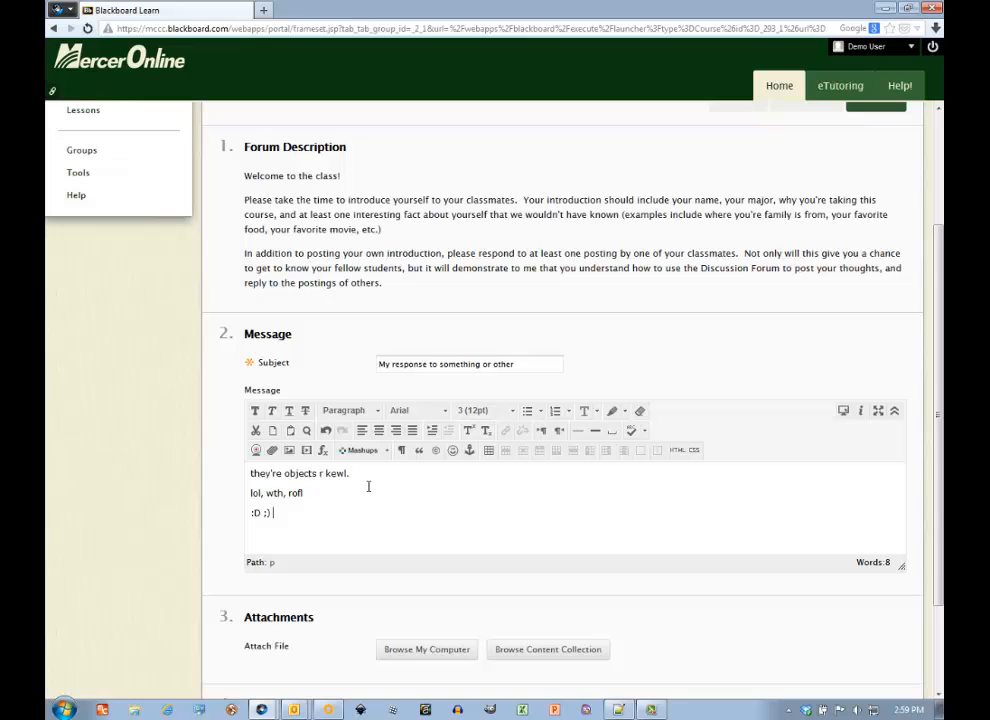
{"action": "type", "text": ":P"}
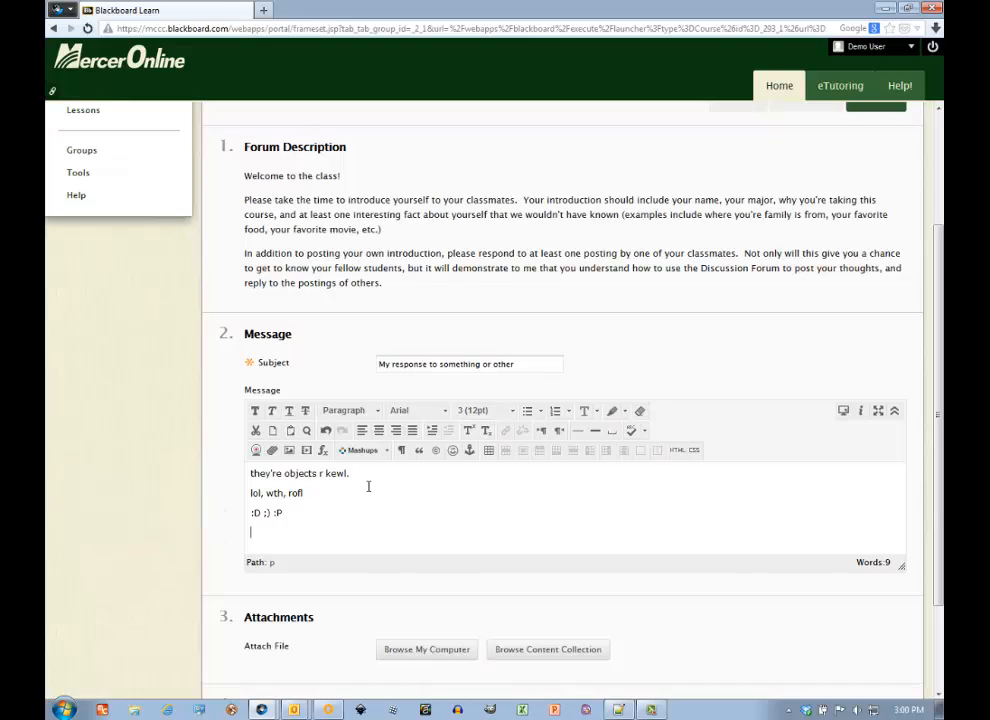
Type 'Be sure to proper, NO CAPS PLEASE', then replace the draft with 'Their'.
{"action": "type", "text": "Be s"}
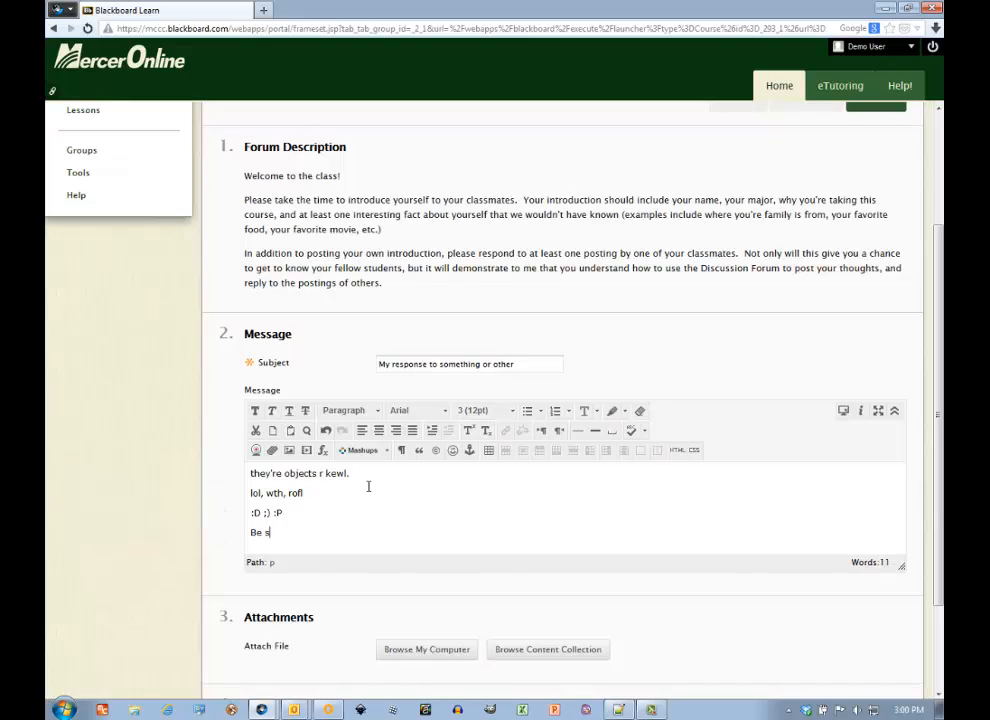
{"action": "type", "text": "ure to keep caps"}
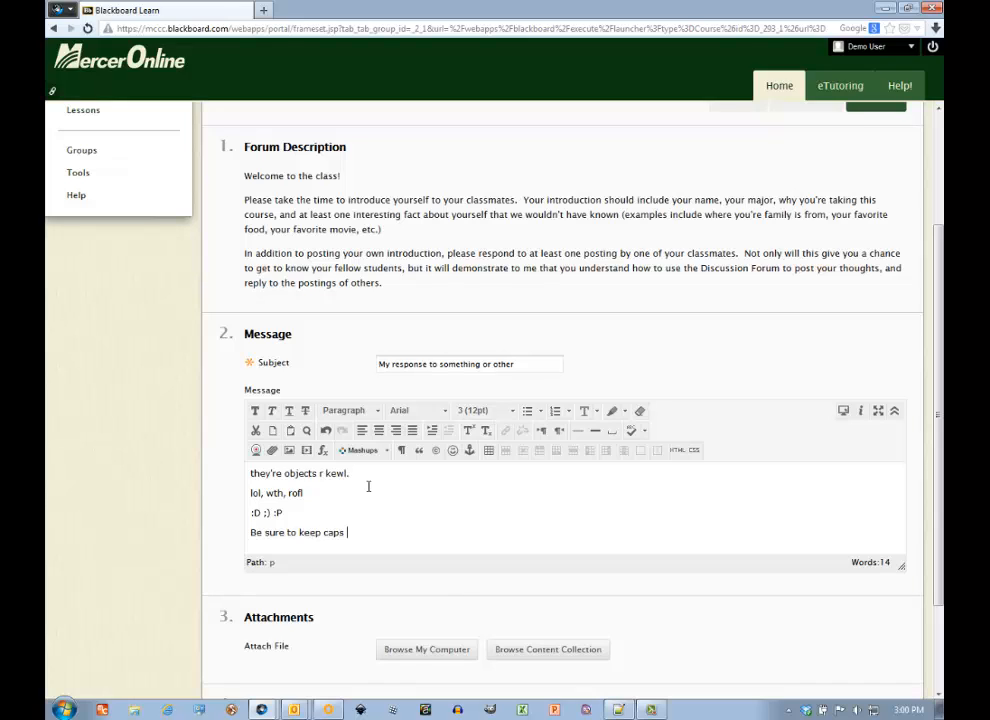
{"action": "type", "text": "prop"}
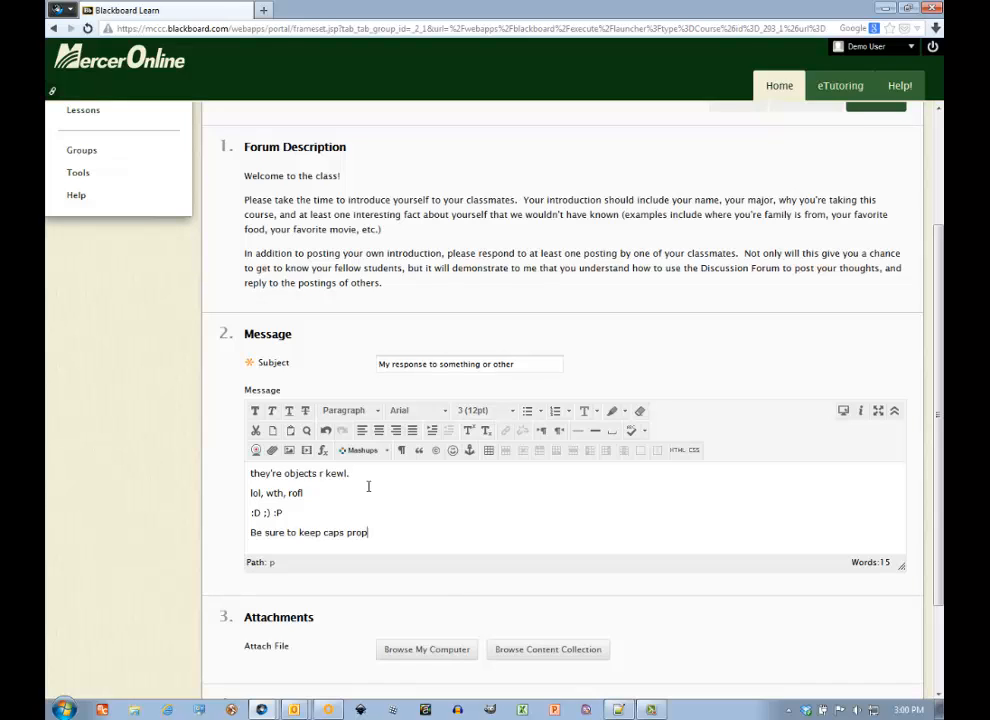
{"action": "type", "text": "er"}
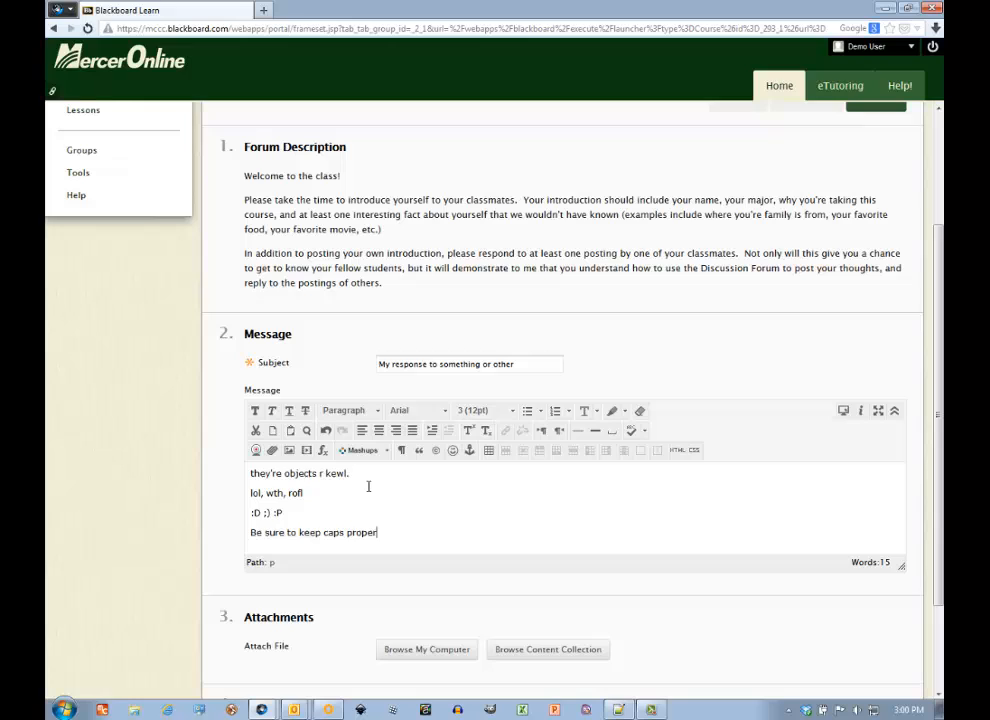
{"action": "type", "text": ","}
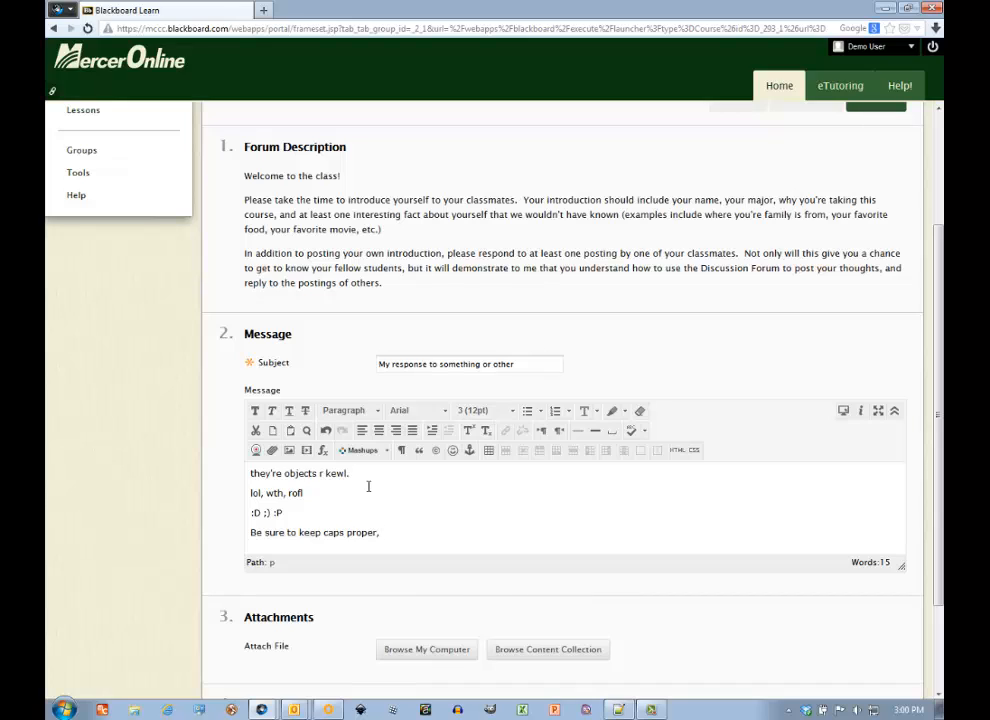
{"action": "type", "text": "NO"}
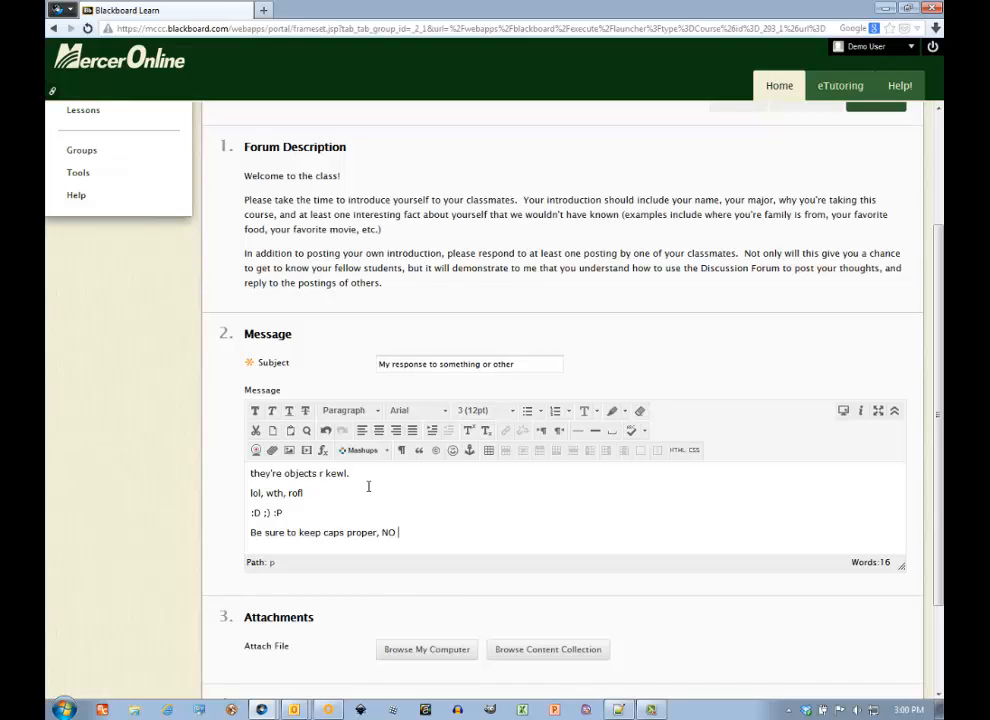
{"action": "type", "text": "CAPS PLE"}
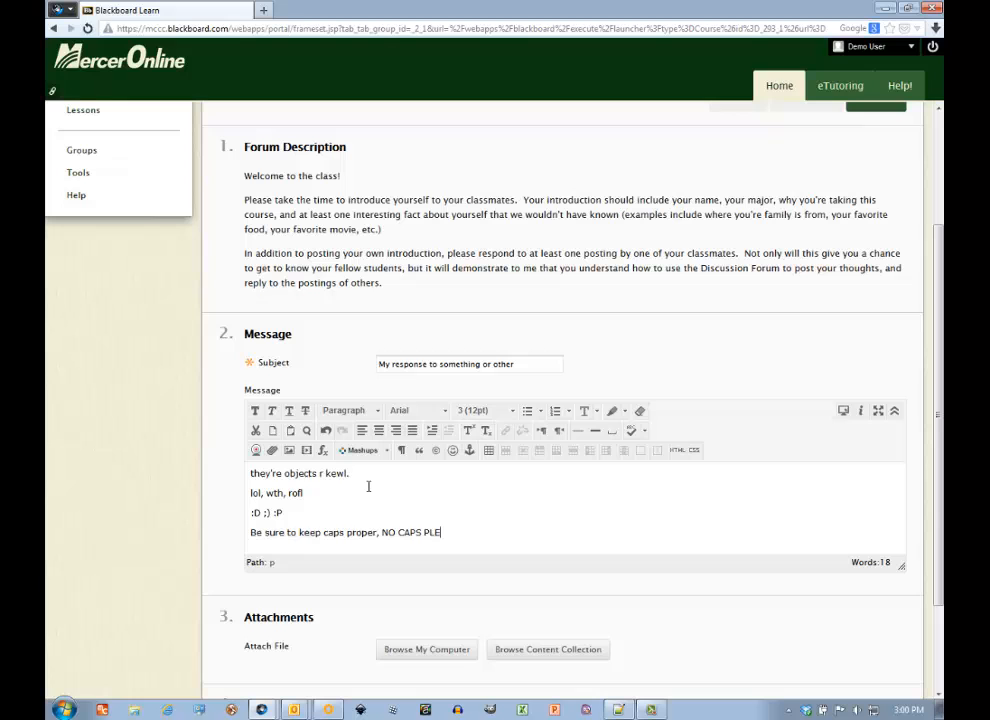
{"action": "type", "text": "ASE"}
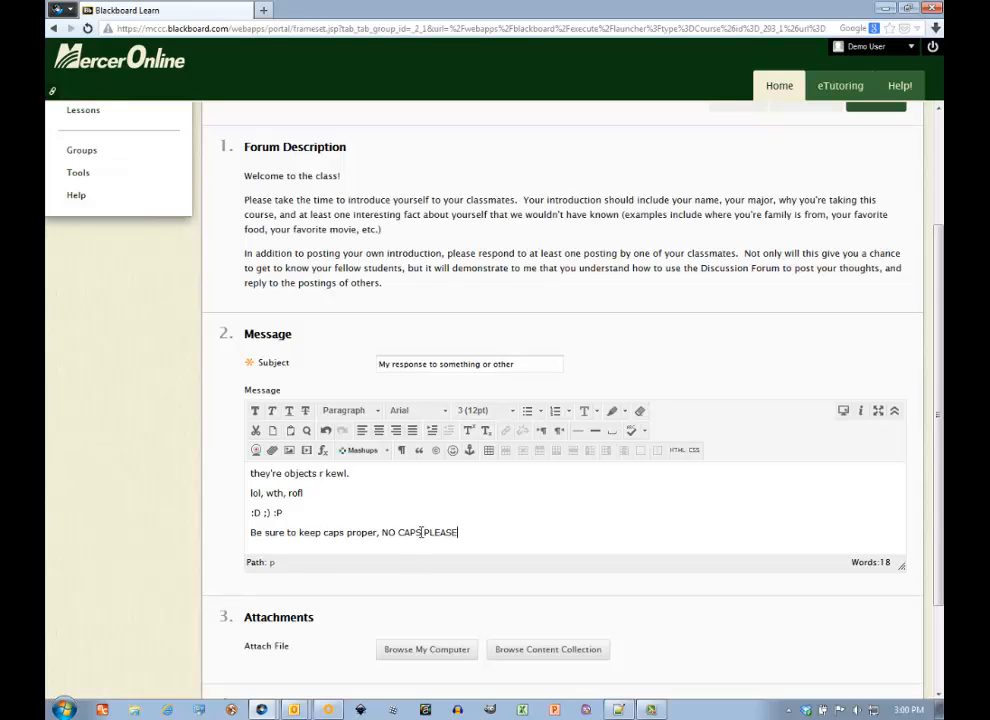
{"action": "scroll", "scroll_direction": "up", "scroll_amount": 3}
{"action": "type", "text": "Their"}
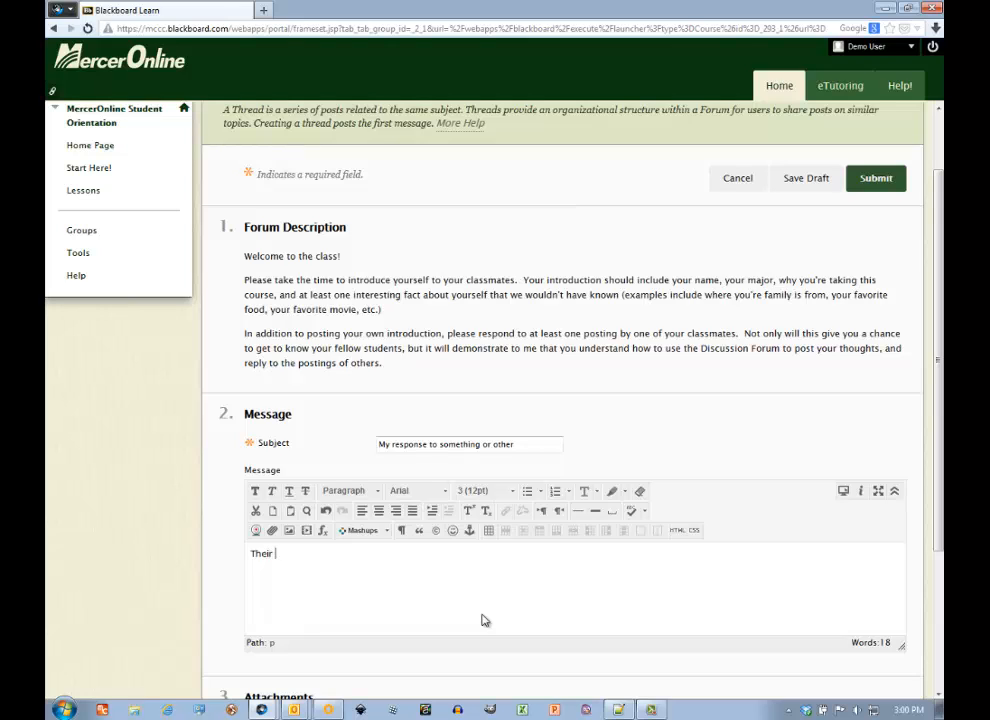
Complete the message as 'Their objects are cool.' and submit the thread.
{"action": "type", "text": "objects"}
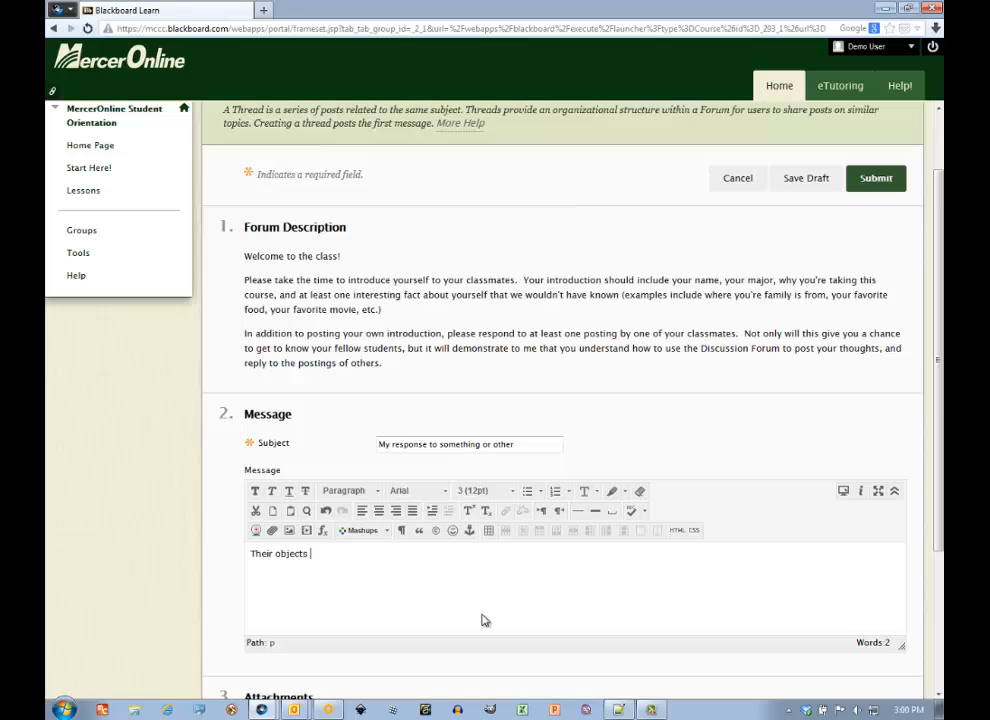
{"action": "type", "text": "are cool"}
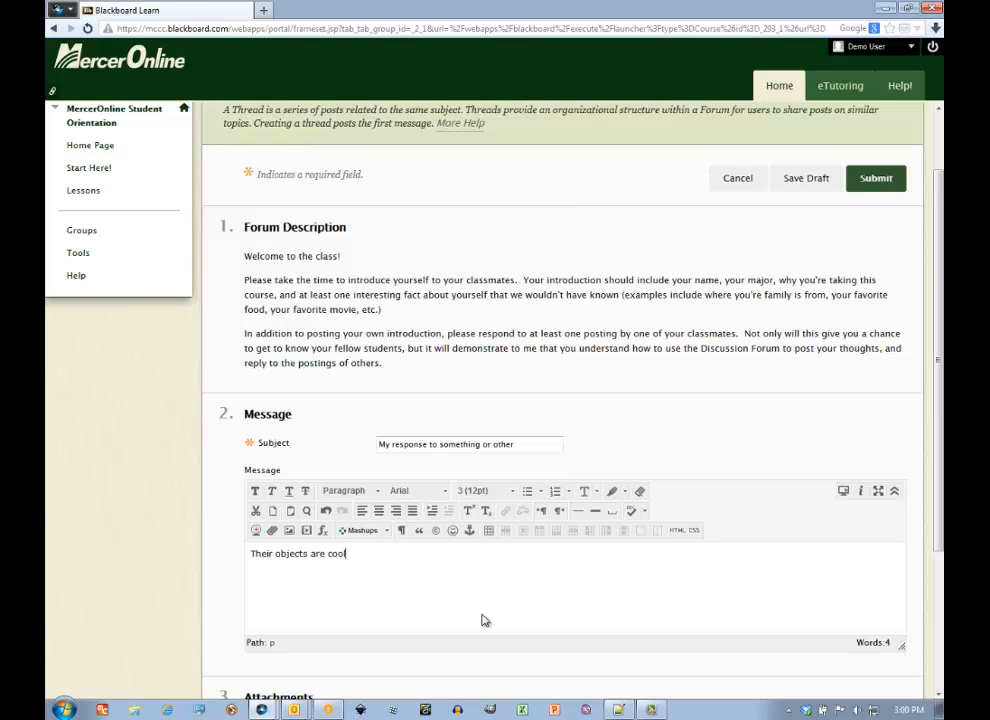
{"action": "scroll", "scroll_direction": "down", "scroll_amount": 3}
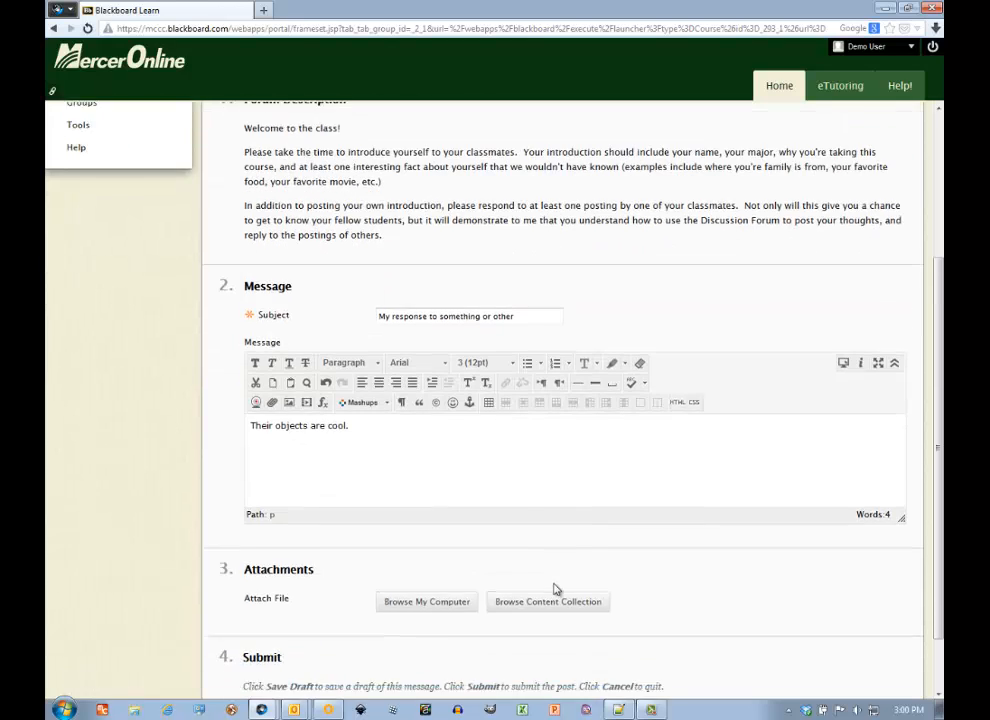
{"action": "scroll", "scroll_direction": "down", "scroll_amount": 3}
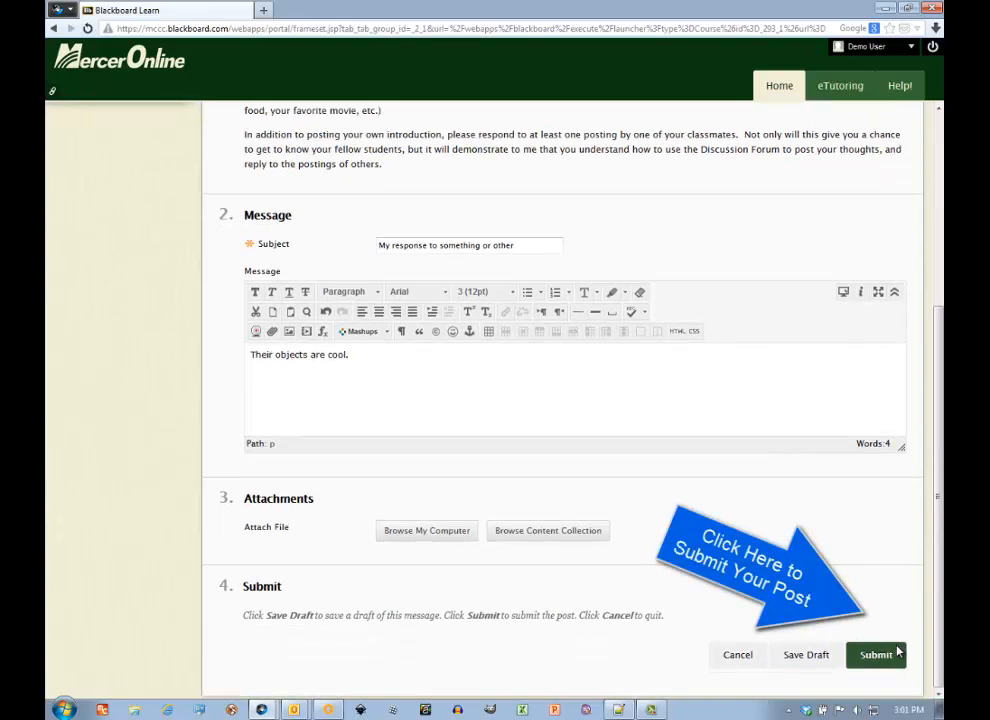
{"action": "left_click", "coordinate": [875, 654]}
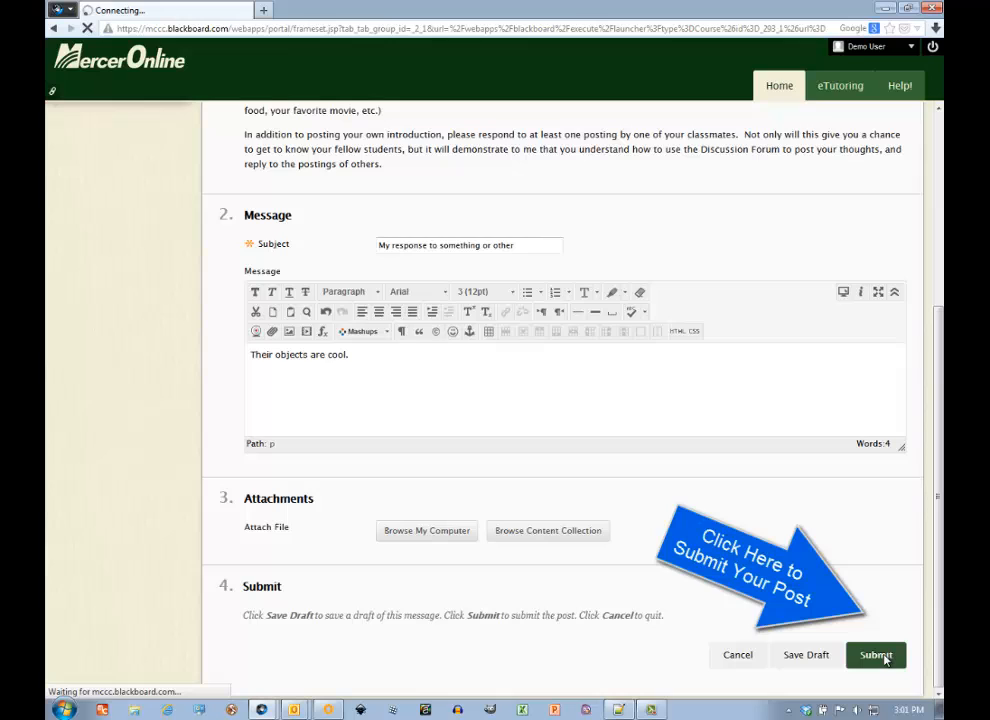
{"action": "left_click", "coordinate": [875, 655]}
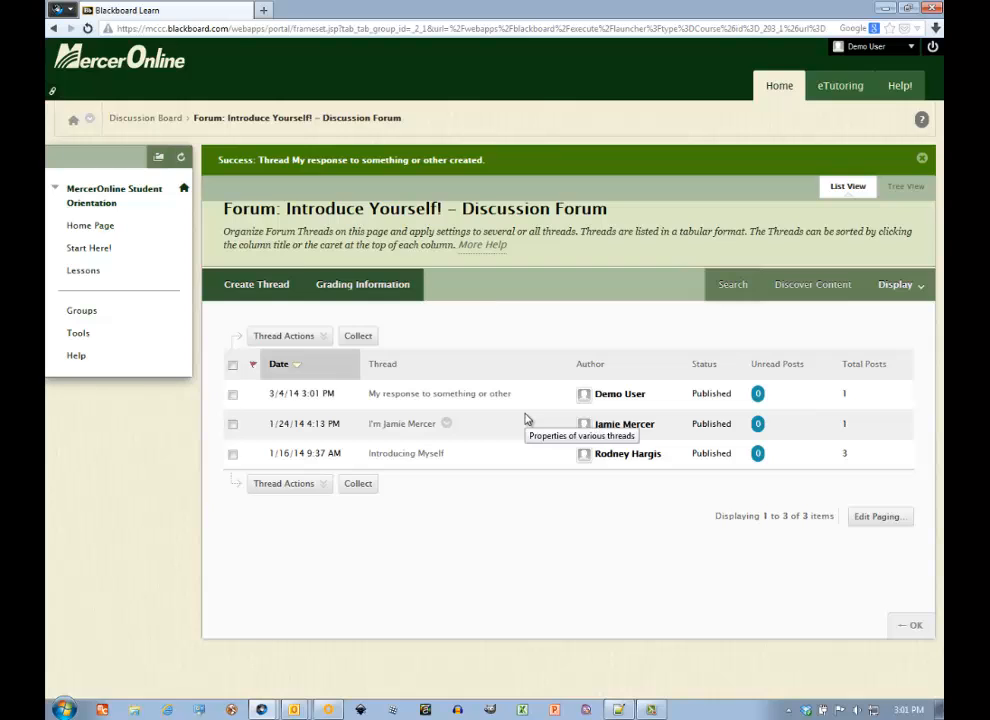
{"action": "mouse_move", "coordinate": [425, 405]}
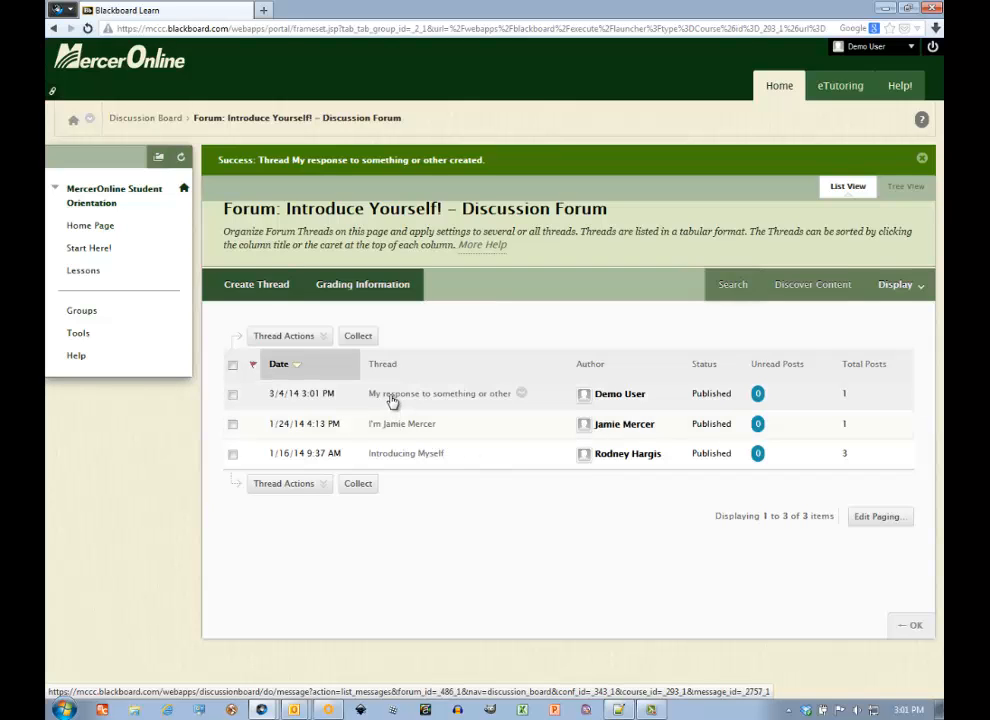
Open the thread 'My response to something or other' from the forum list.
{"action": "left_click", "coordinate": [440, 393]}
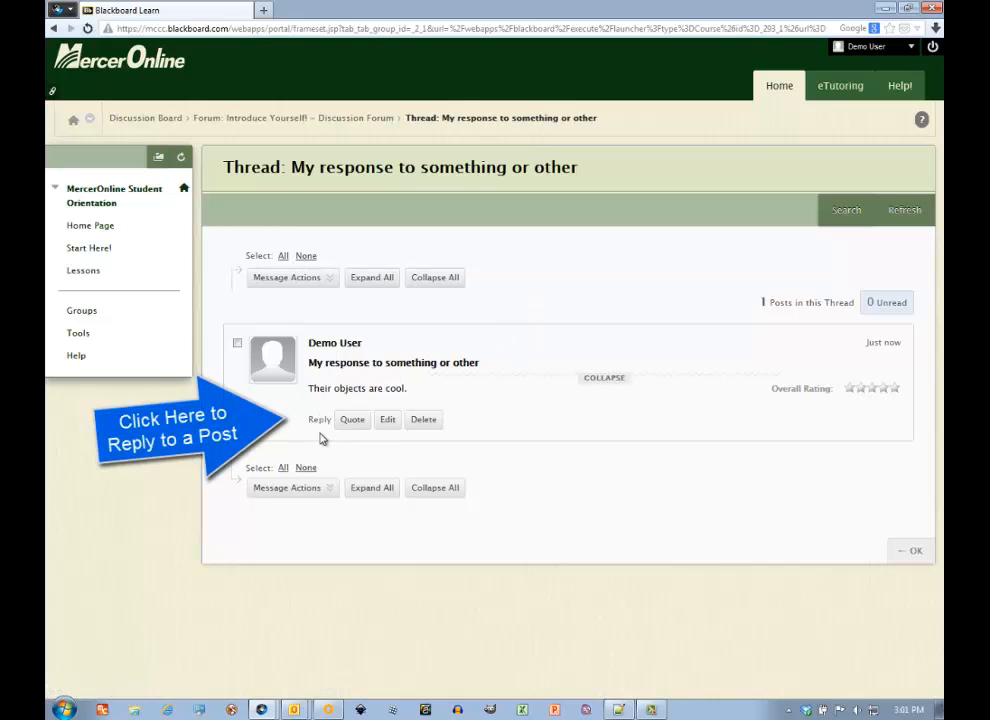
Post the reply 'Response wow!' to the first post and dismiss the success banner.
{"action": "left_click", "coordinate": [319, 419]}
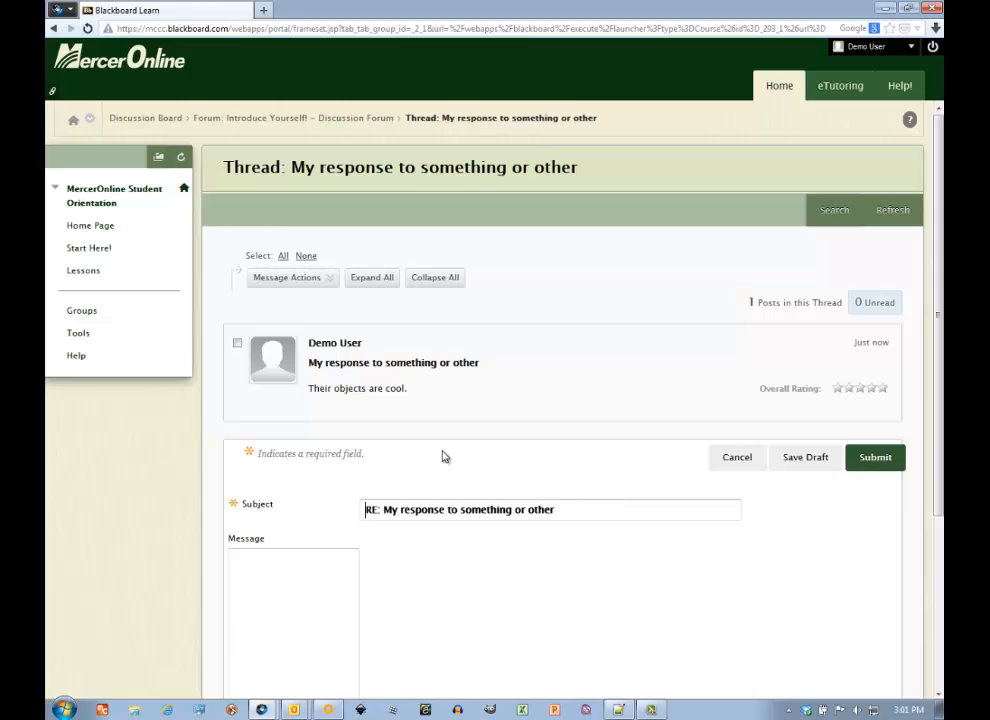
{"action": "scroll", "scroll_direction": "down", "scroll_amount": 3}
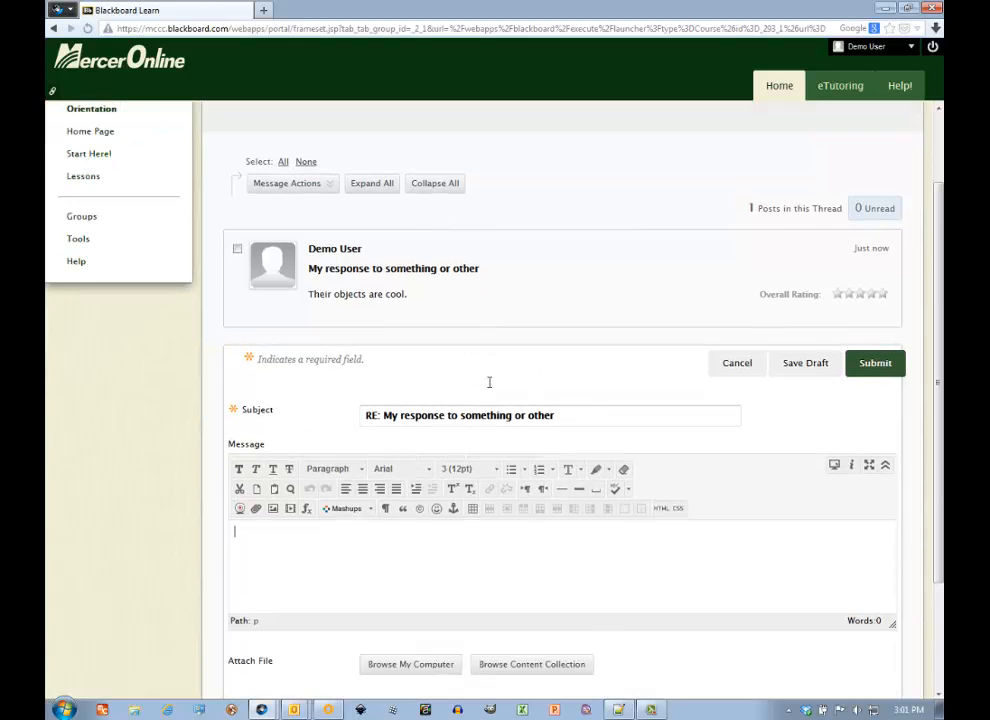
{"action": "scroll", "scroll_direction": "down", "scroll_amount": 3}
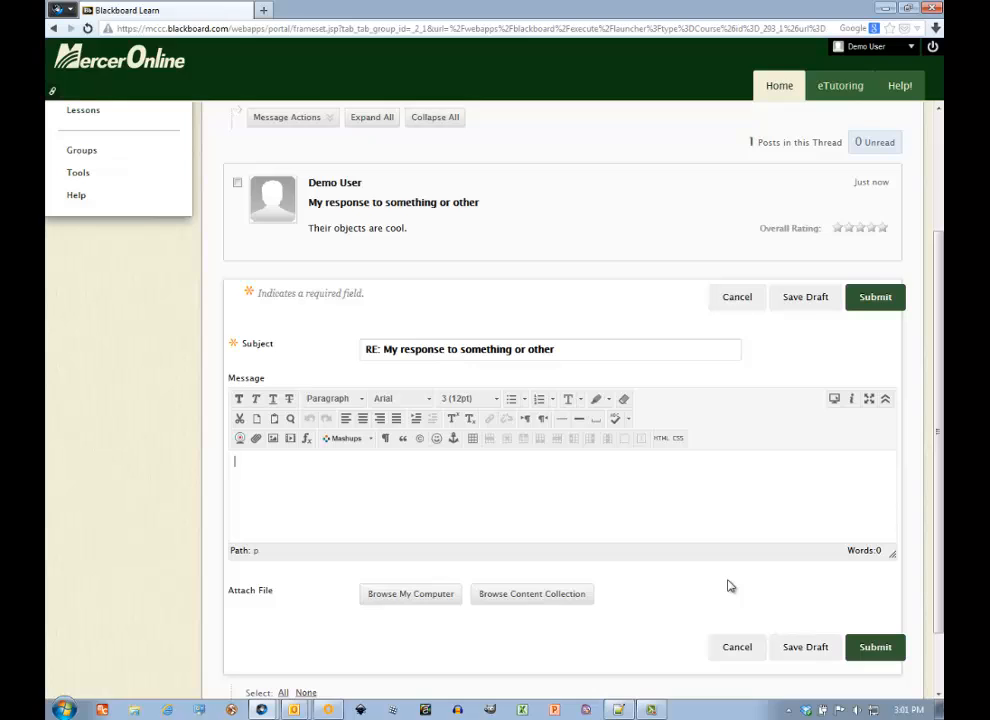
{"action": "type", "text": "Response wow!"}
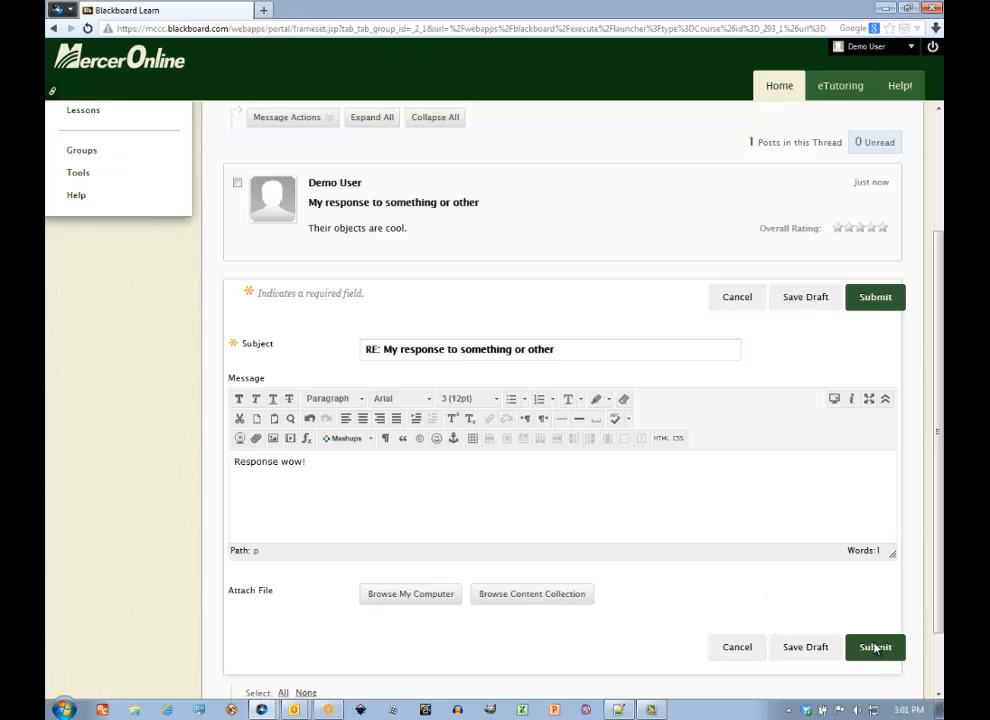
{"action": "left_click", "coordinate": [874, 647]}
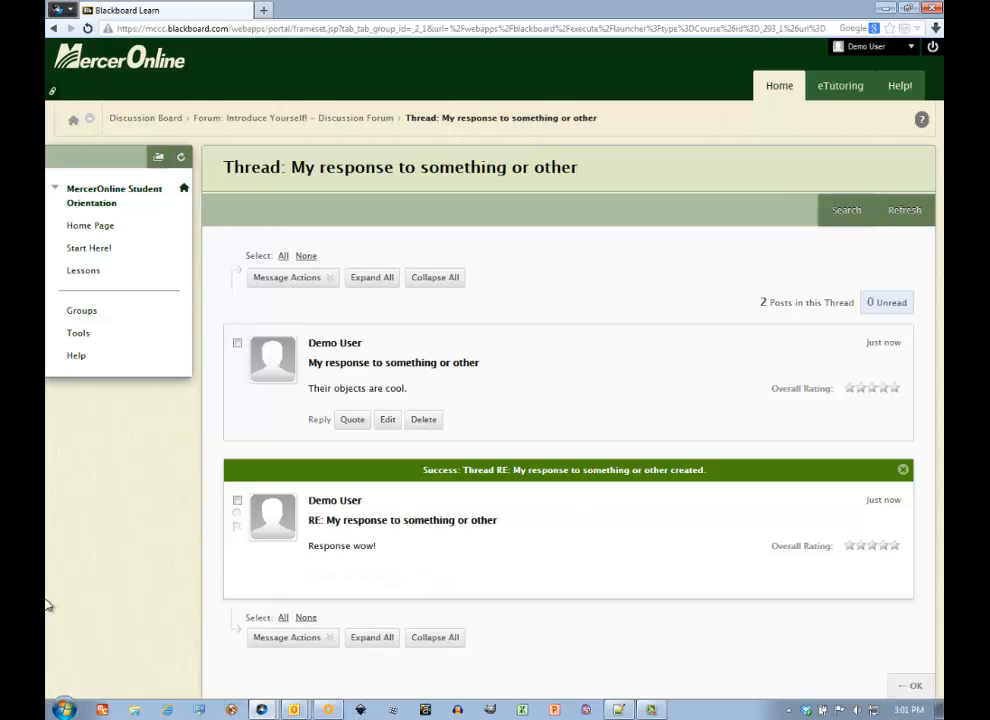
{"action": "left_click", "coordinate": [901, 469]}
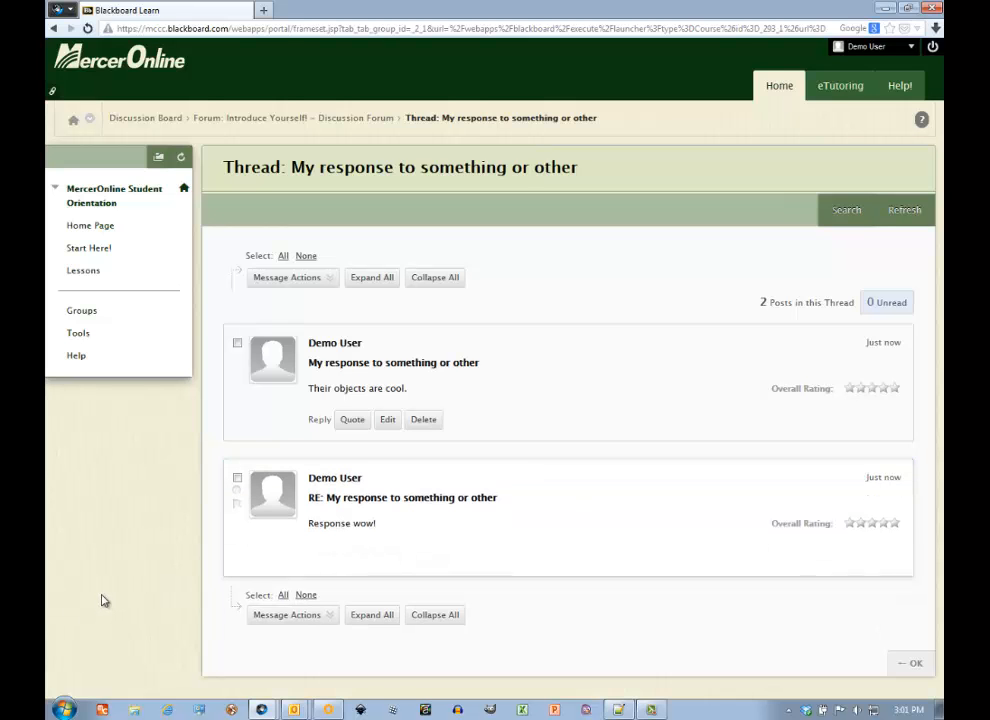